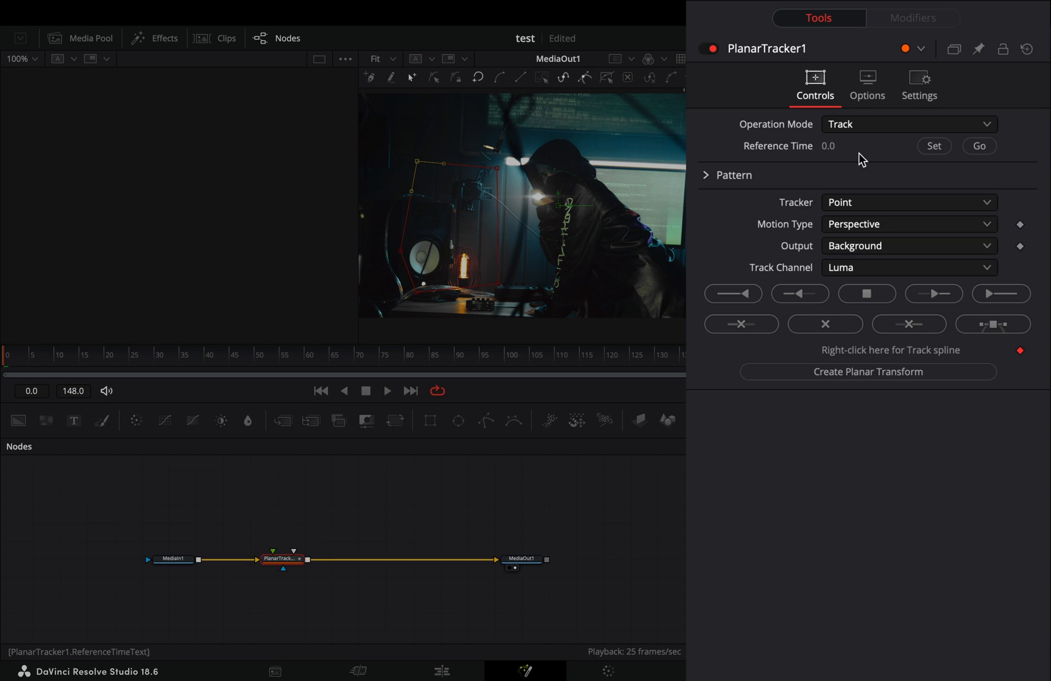
Track the shape to the clip end using Hybrid Point/Area with Translation, Rotation motion
click(908, 202)
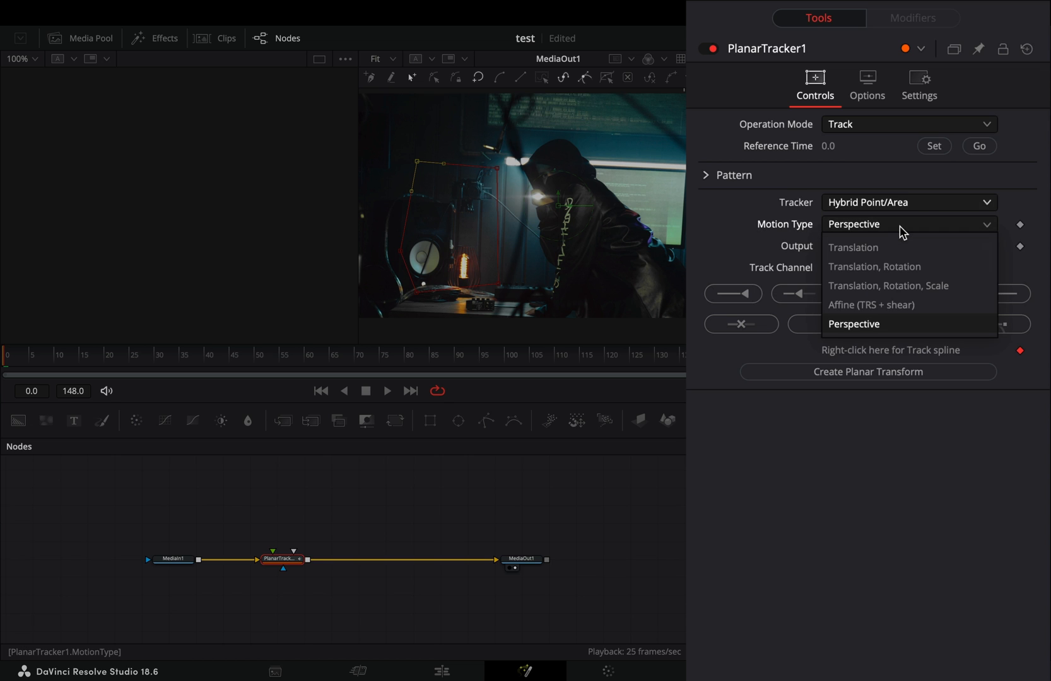
click(873, 267)
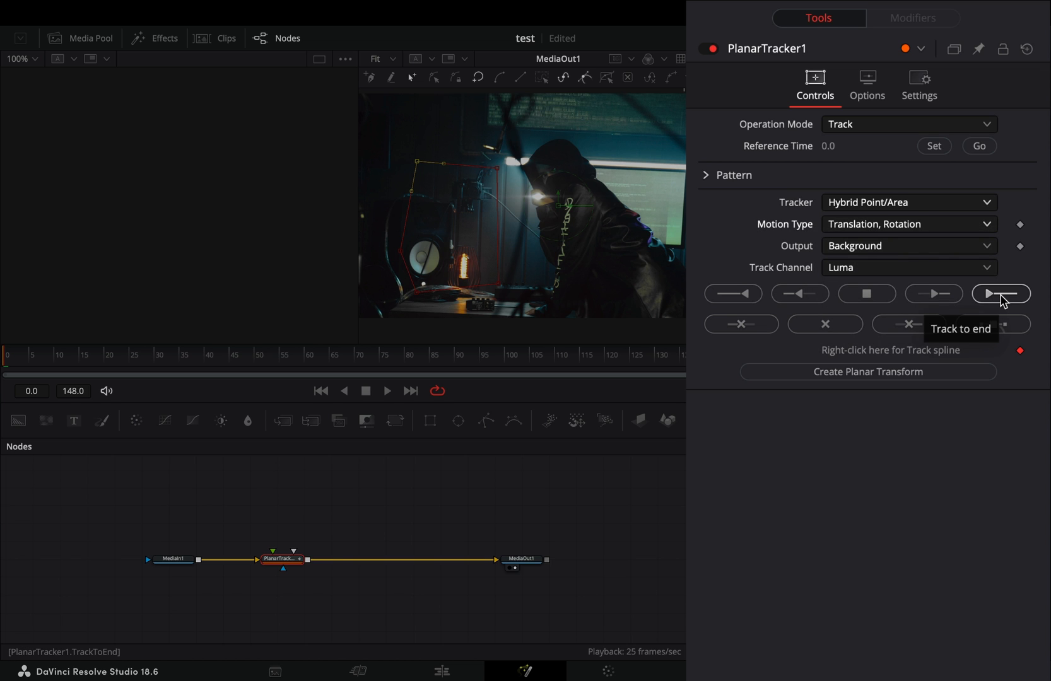
click(1000, 293)
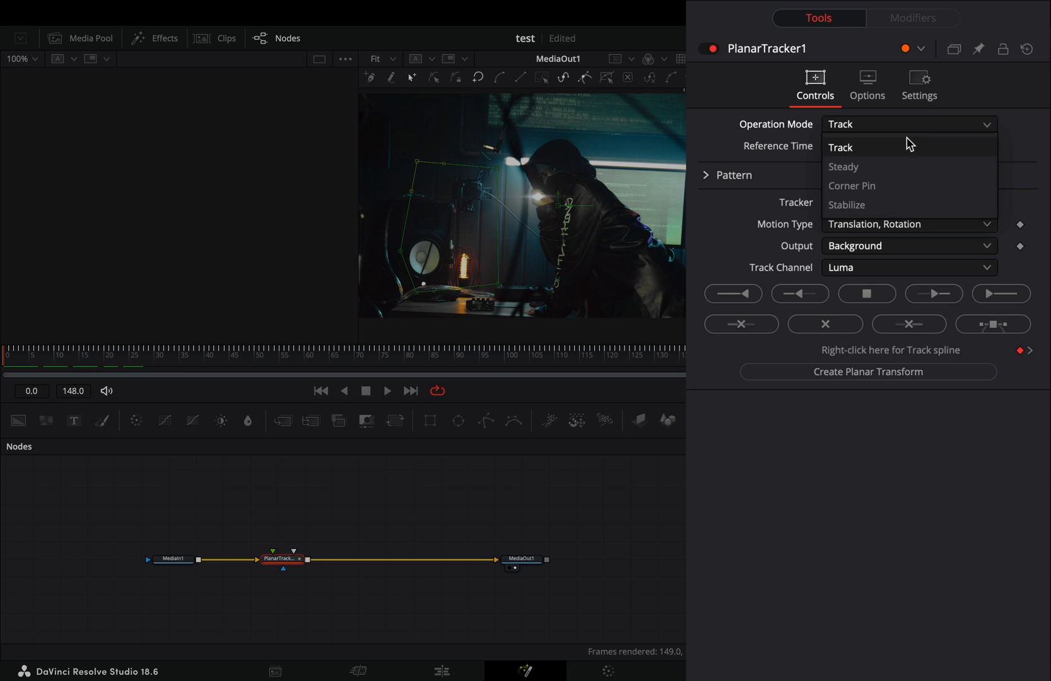
Stabilize frames 0–148 in Stabilize mode with Zoom framing and smoothing radius 78
click(847, 205)
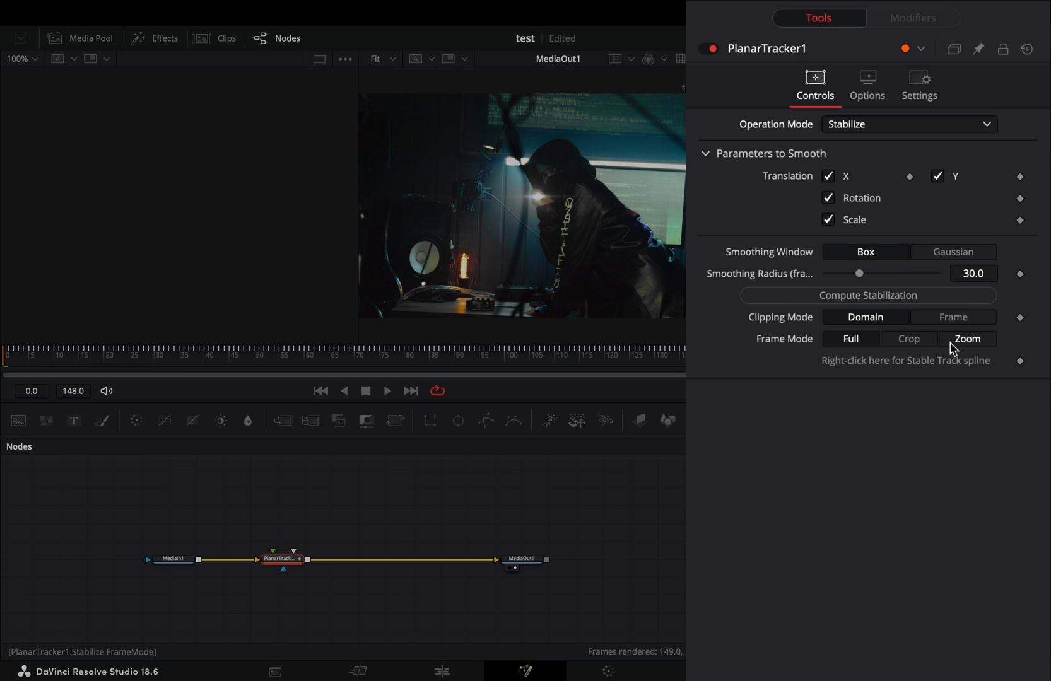
click(966, 339)
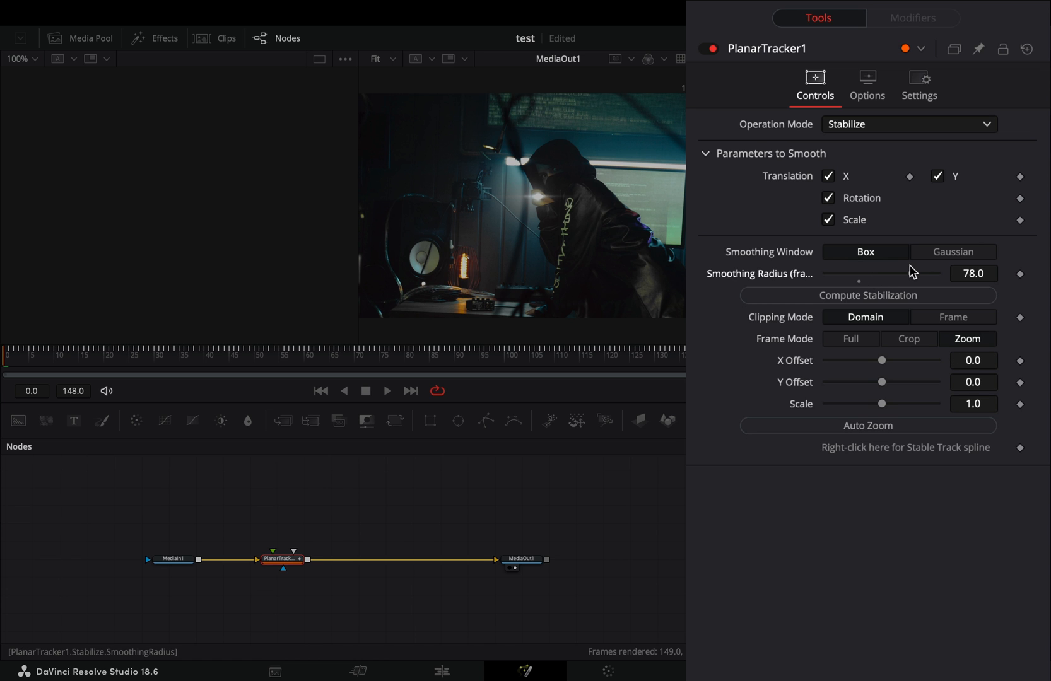
click(867, 295)
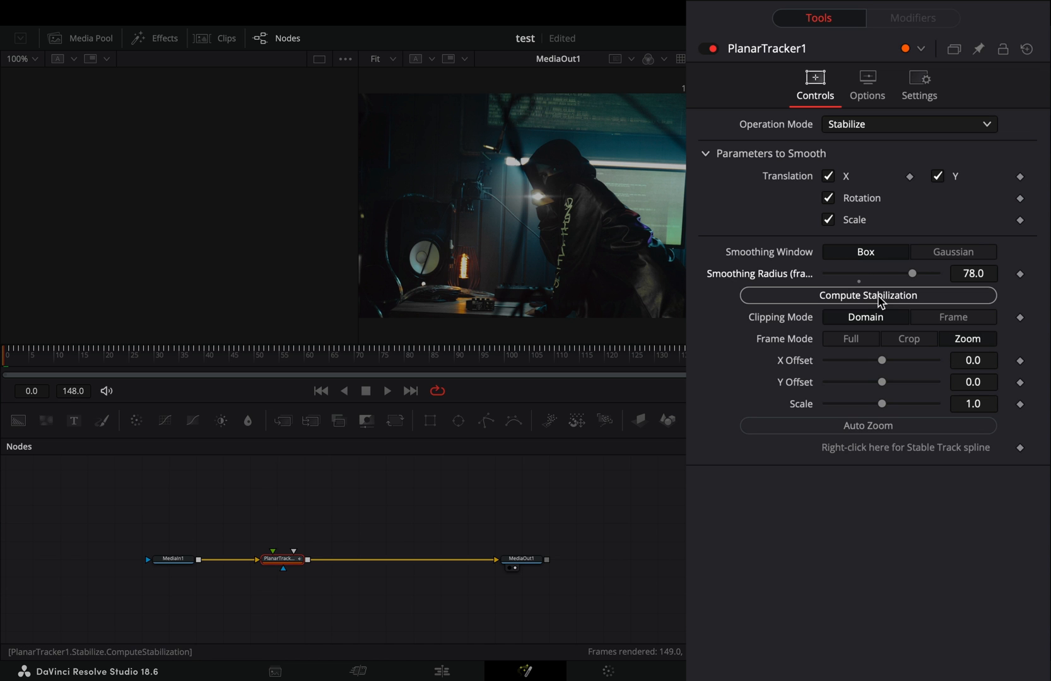
click(867, 295)
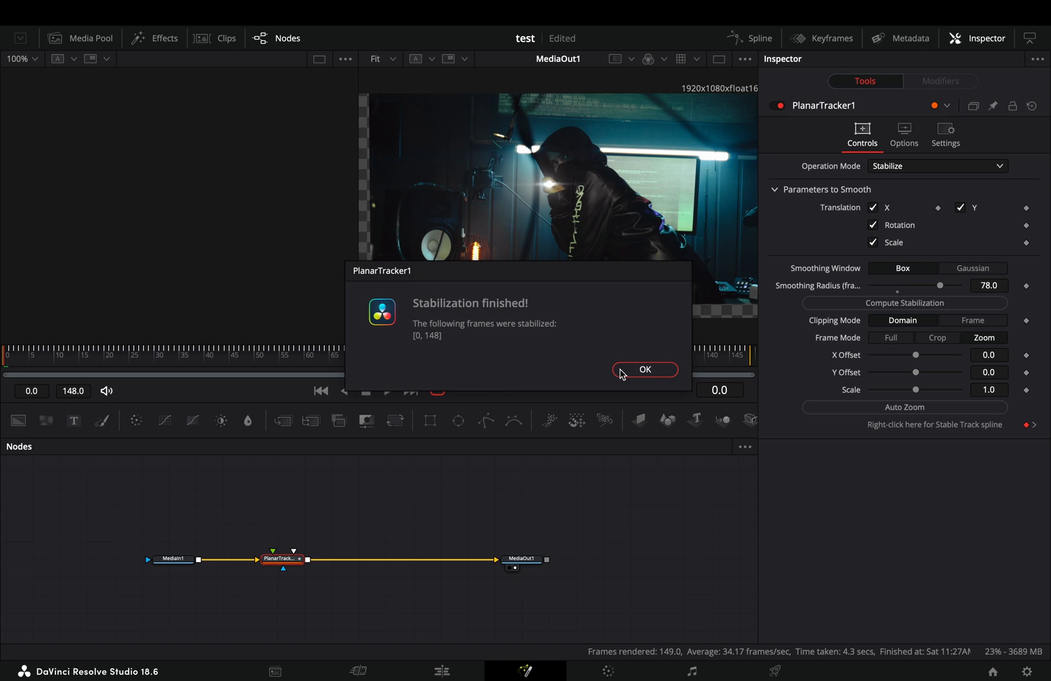
Dismiss the Stabilization finished message and Auto Zoom the clip to about 1.14 scale
click(644, 370)
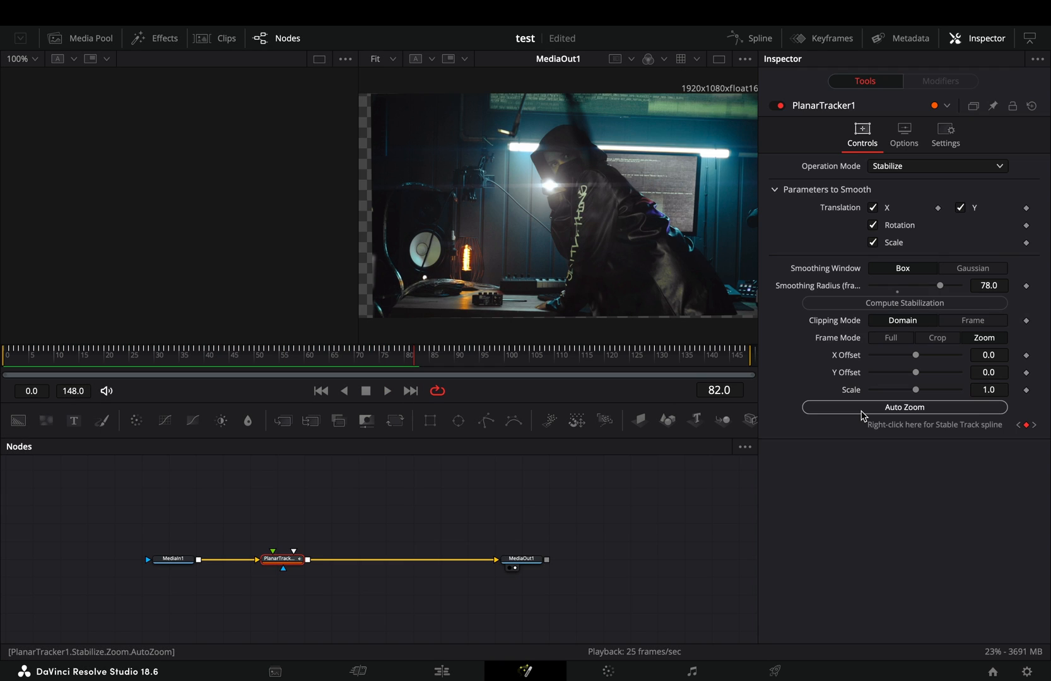
click(903, 406)
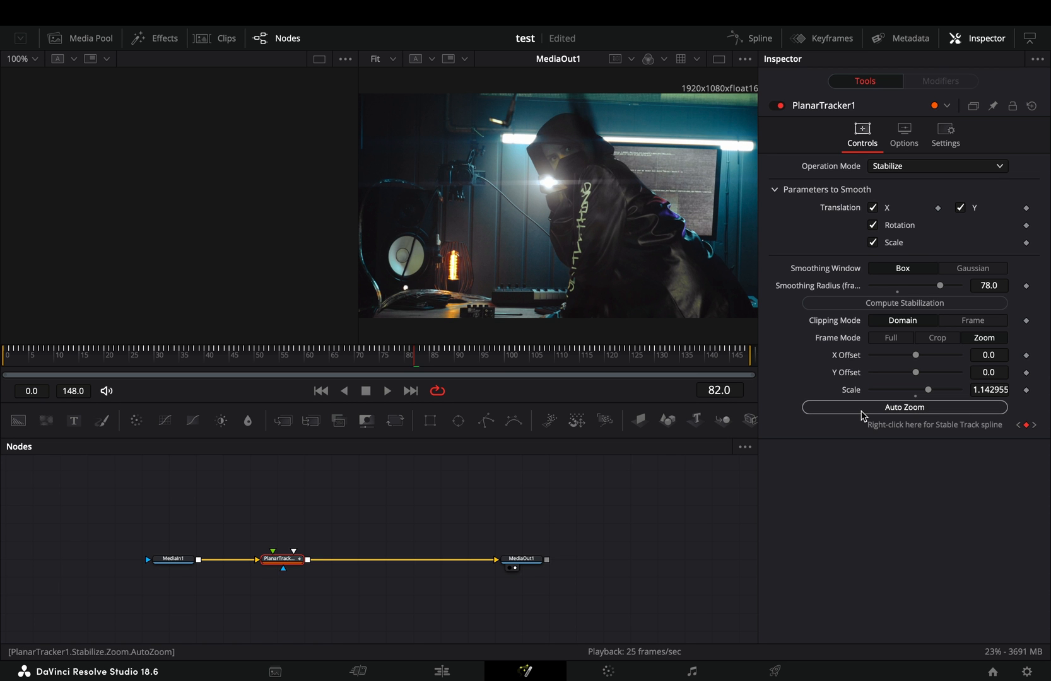